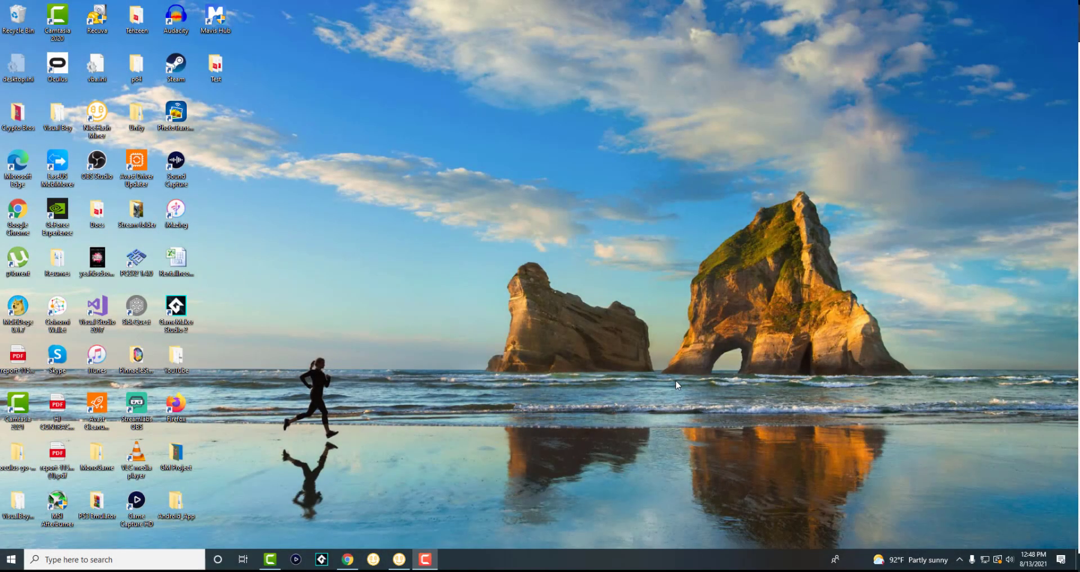
- Open the Test folder on the desktop to list its three PDF files
left_click(96, 18)
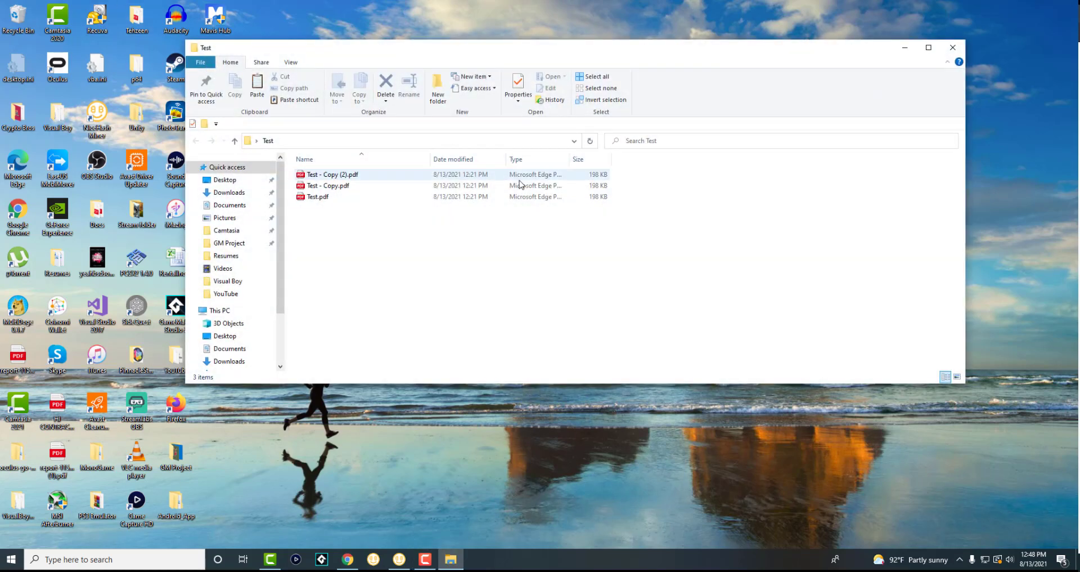
left_click(524, 210)
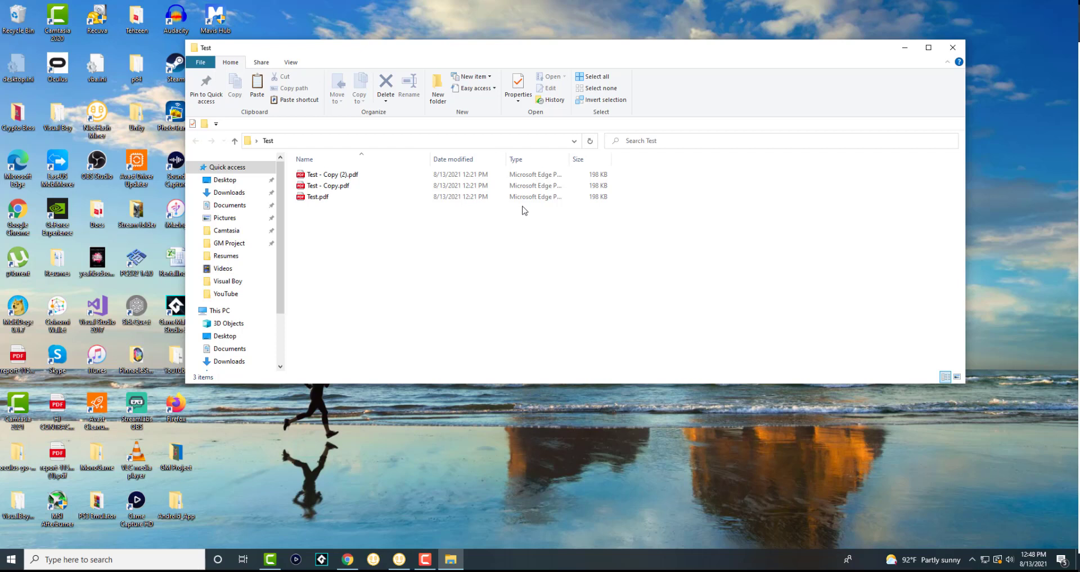
mouse_move(455, 233)
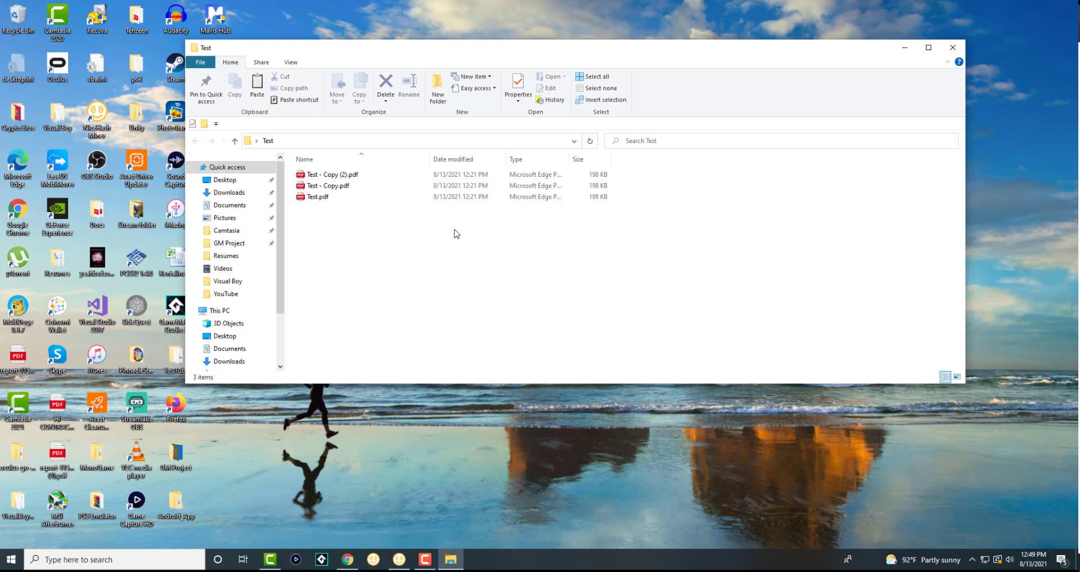
mouse_move(436, 234)
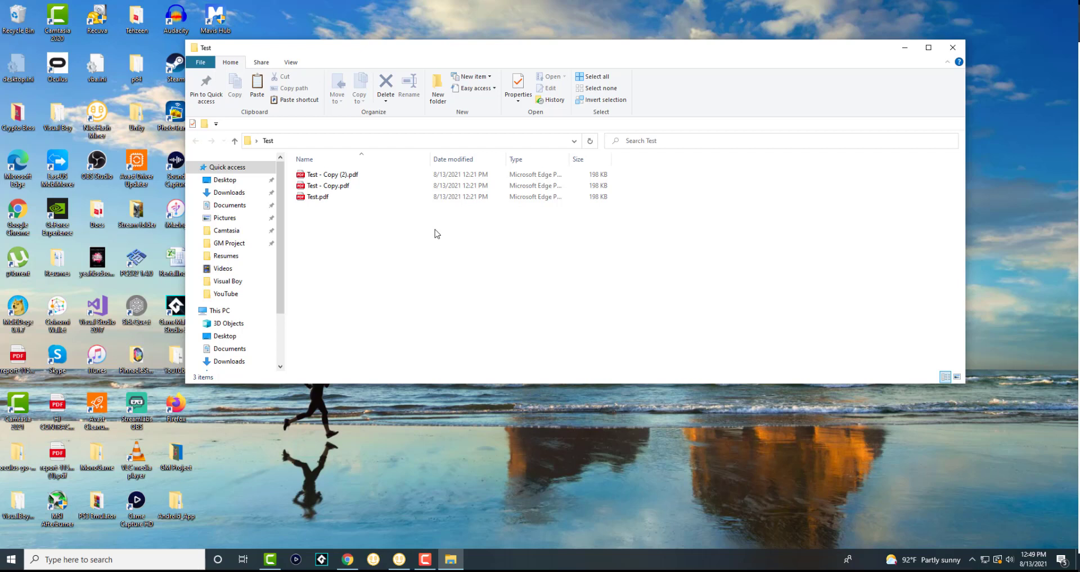
- Select the three PDFs and compress them via Send to > Compressed (zipped) folder
key("ctrl+a")
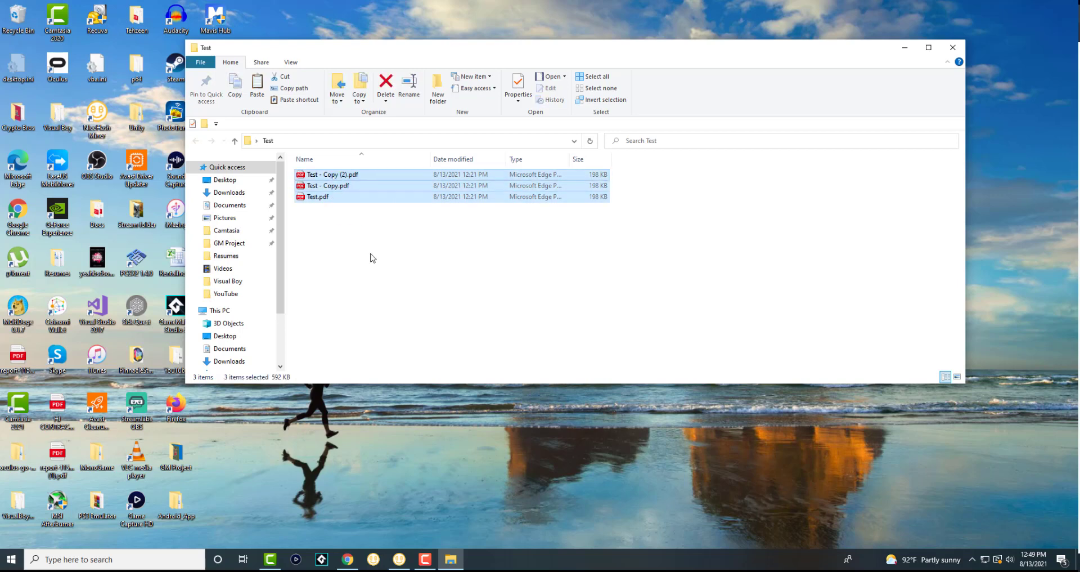
left_click(375, 227)
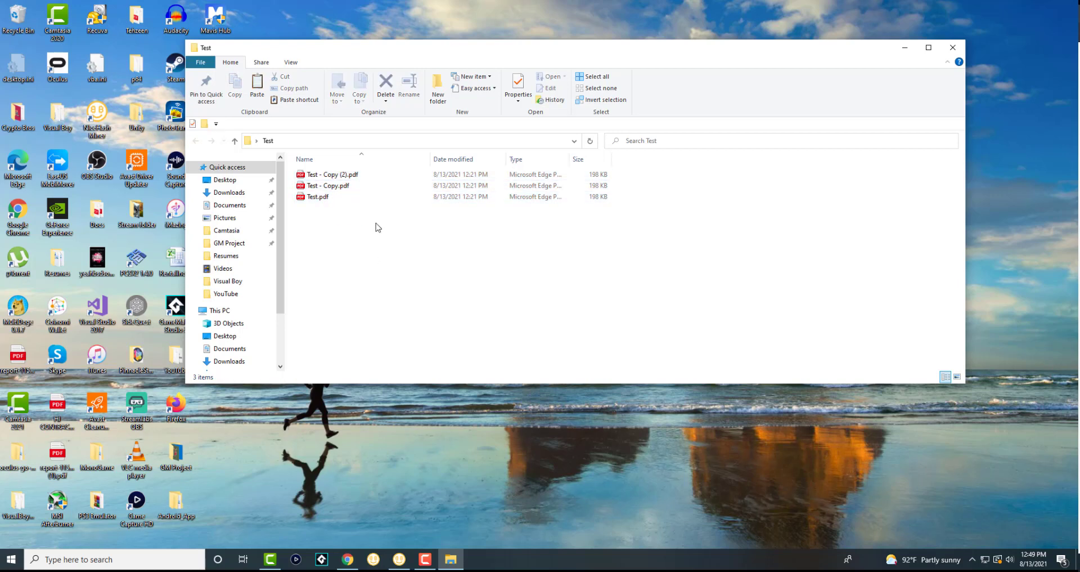
right_click(321, 174)
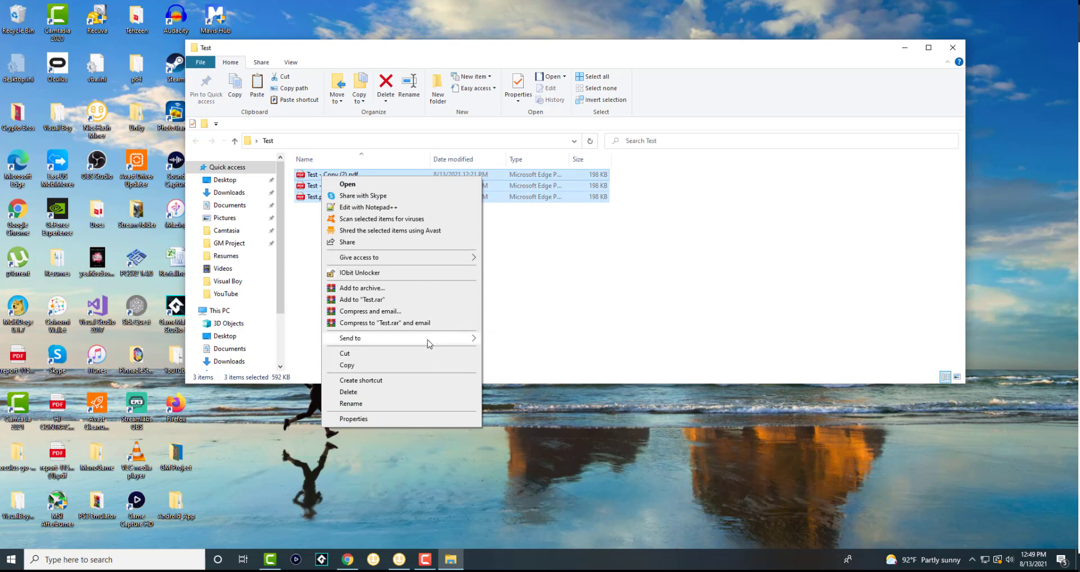
mouse_move(420, 292)
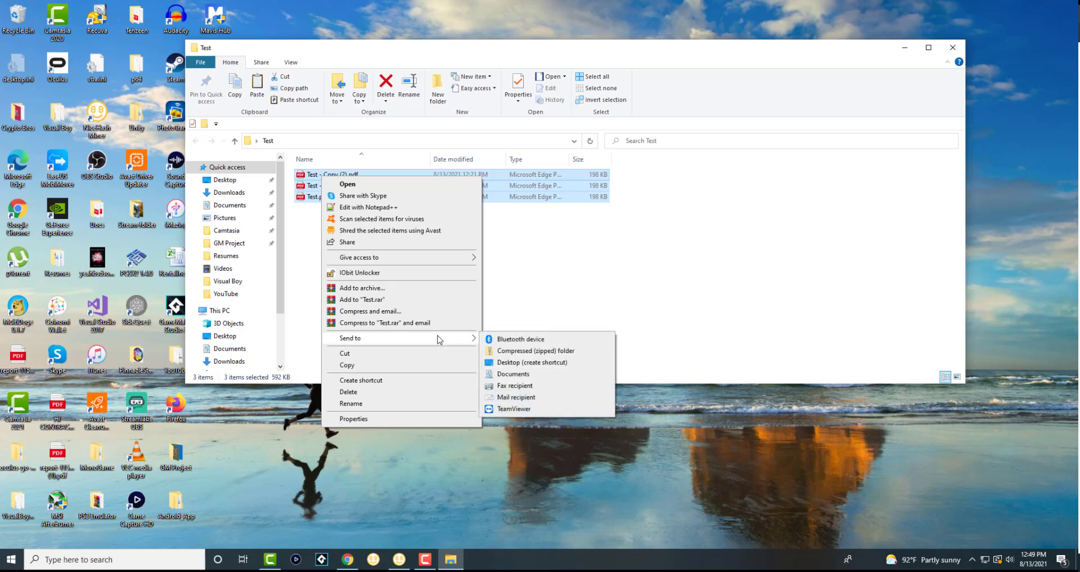
mouse_move(522, 353)
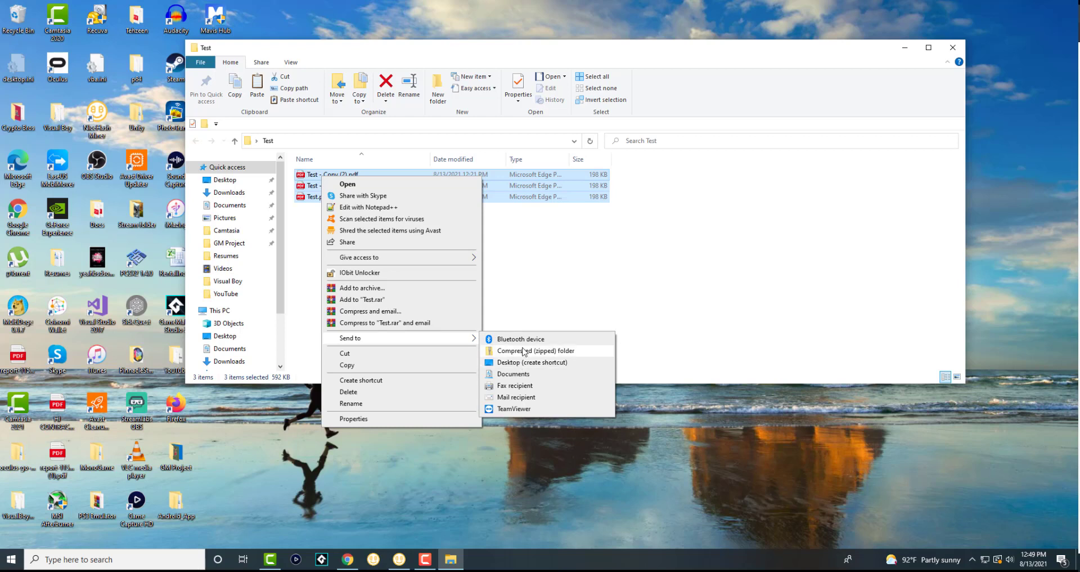
mouse_move(578, 356)
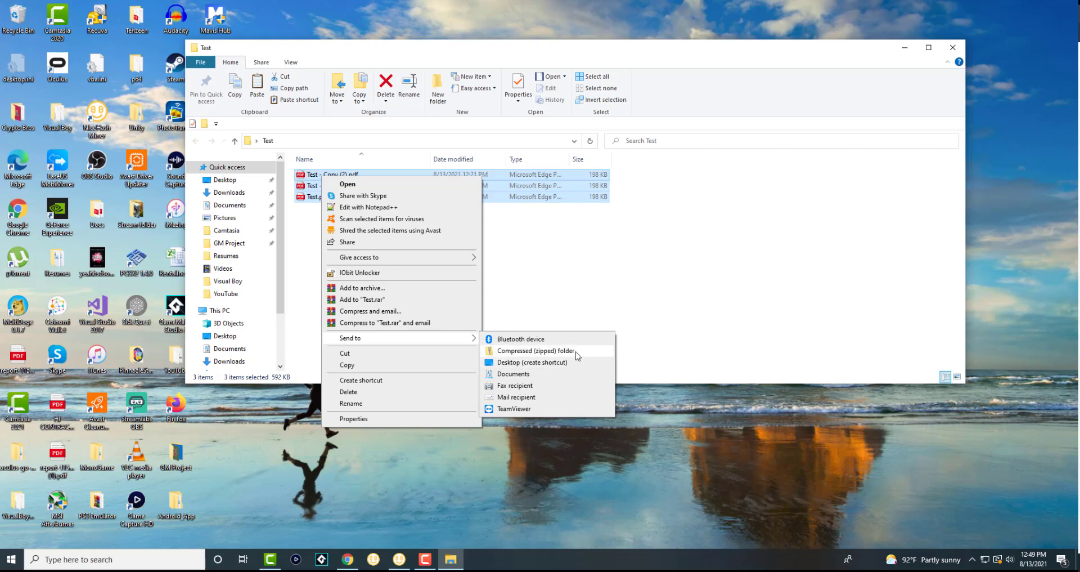
left_click(536, 350)
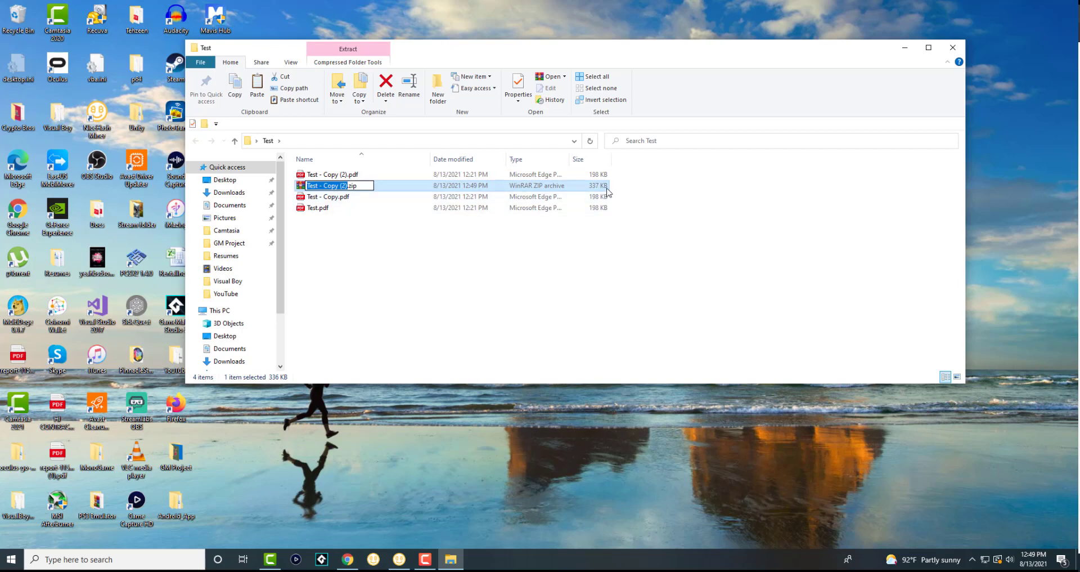
mouse_move(553, 208)
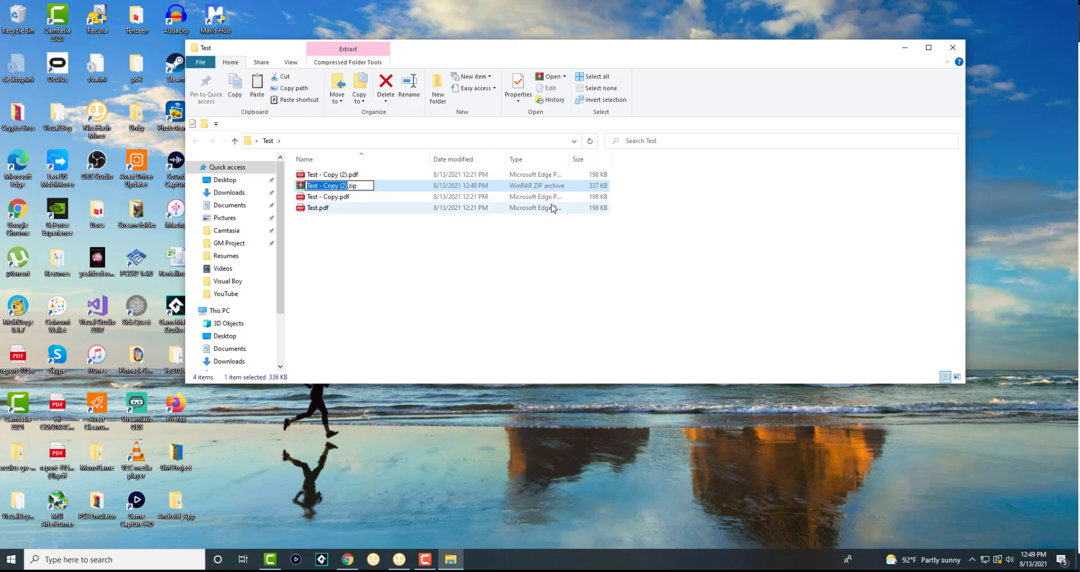
- Name the new archive 'zipped'
type("zipped.zip")
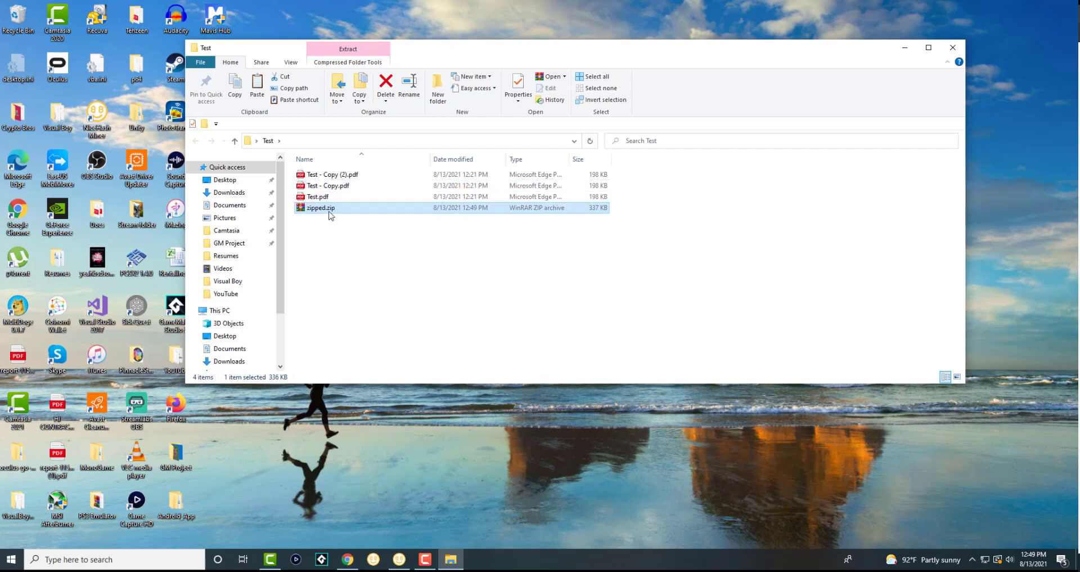
mouse_move(363, 212)
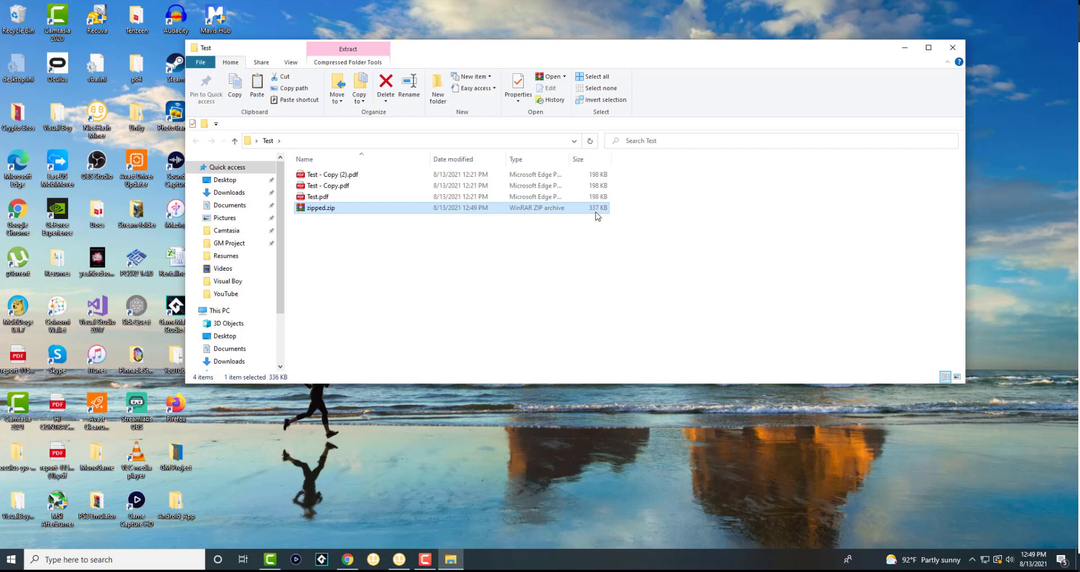
mouse_move(403, 218)
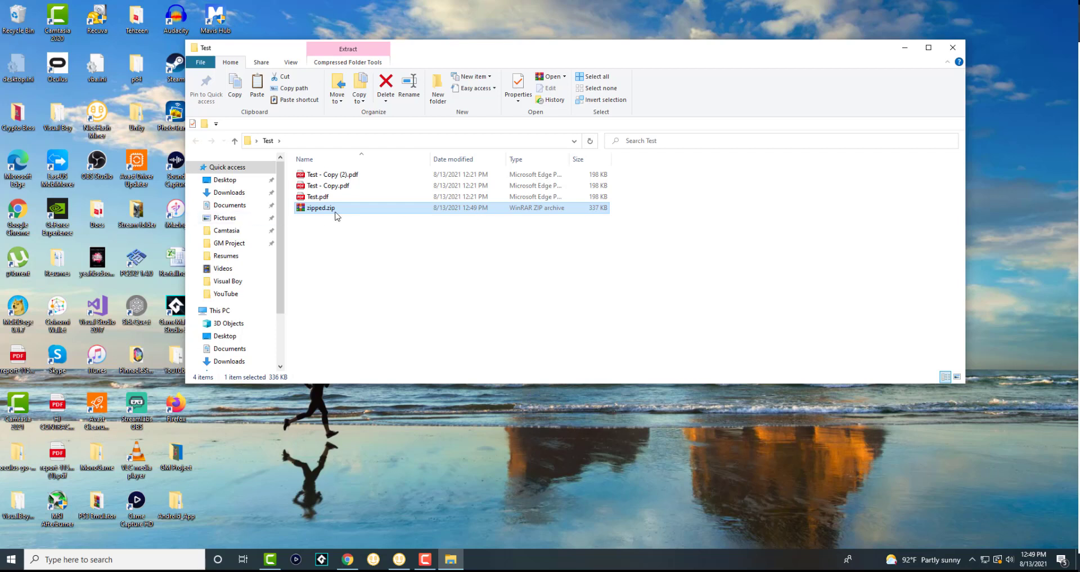
right_click(319, 207)
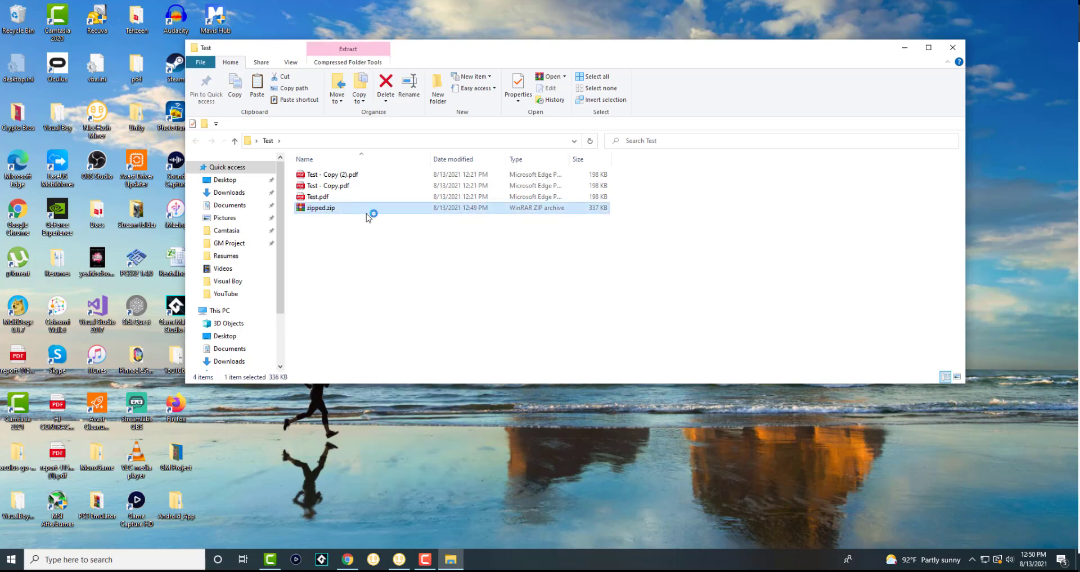
double_click(319, 207)
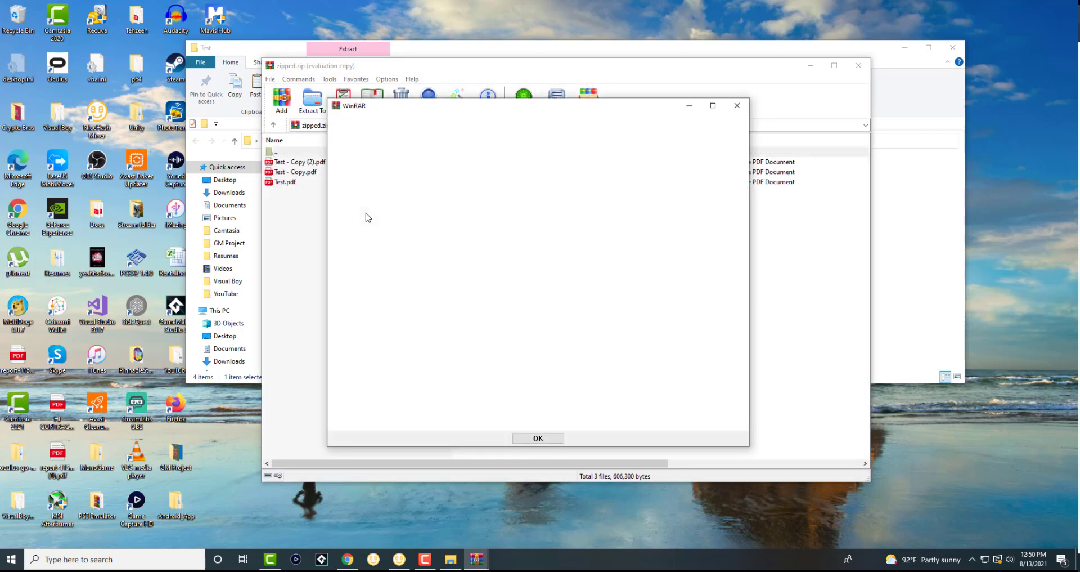
left_click(538, 438)
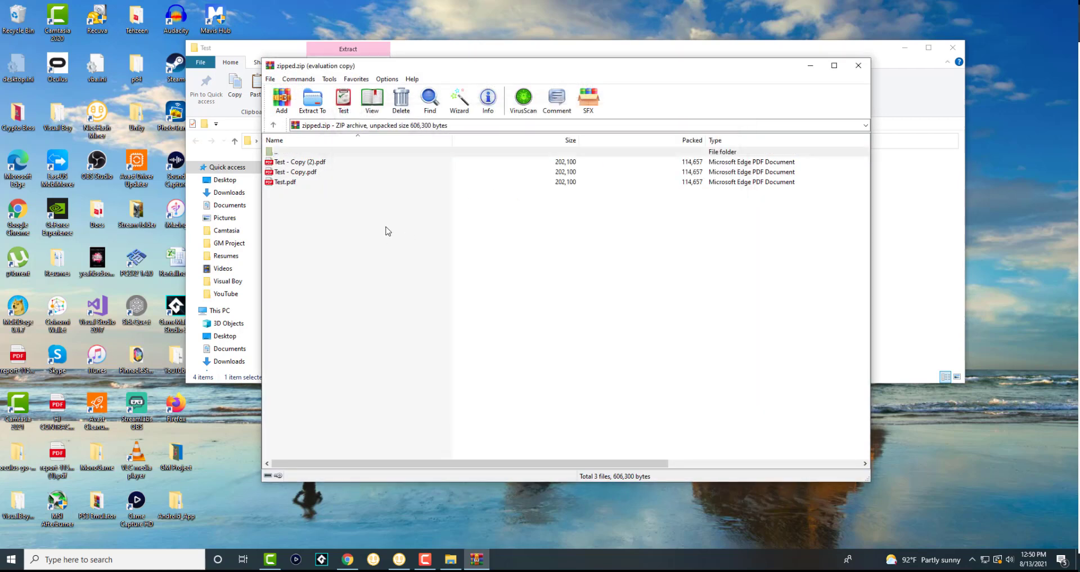
left_click(310, 151)
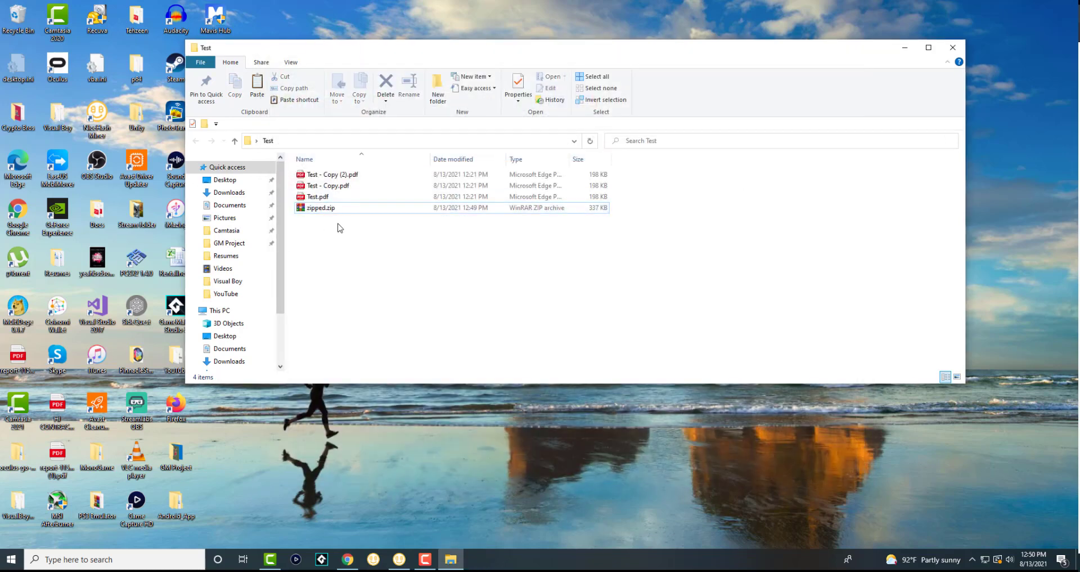
right_click(319, 207)
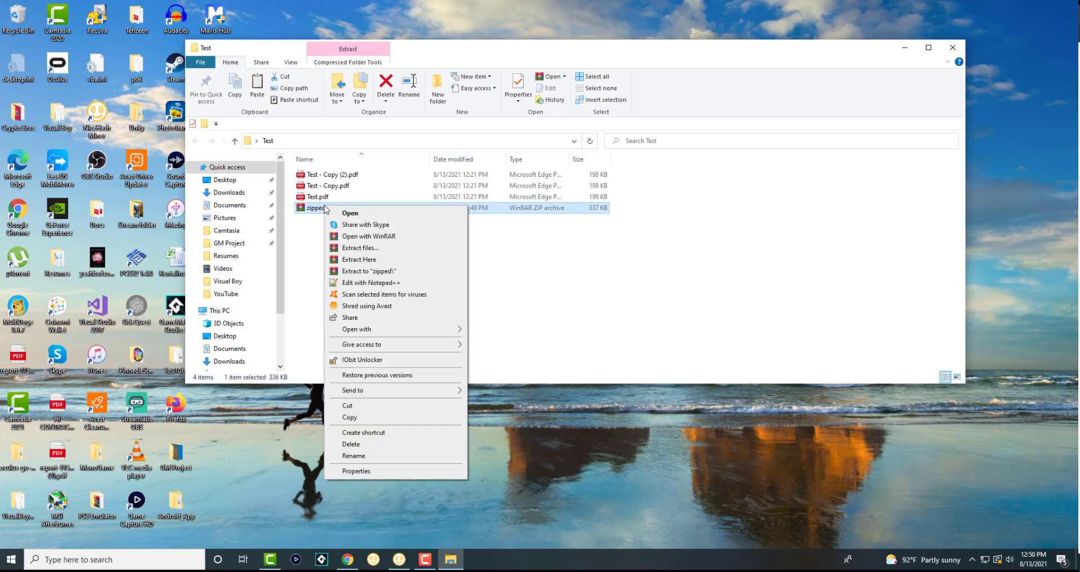
mouse_move(352, 390)
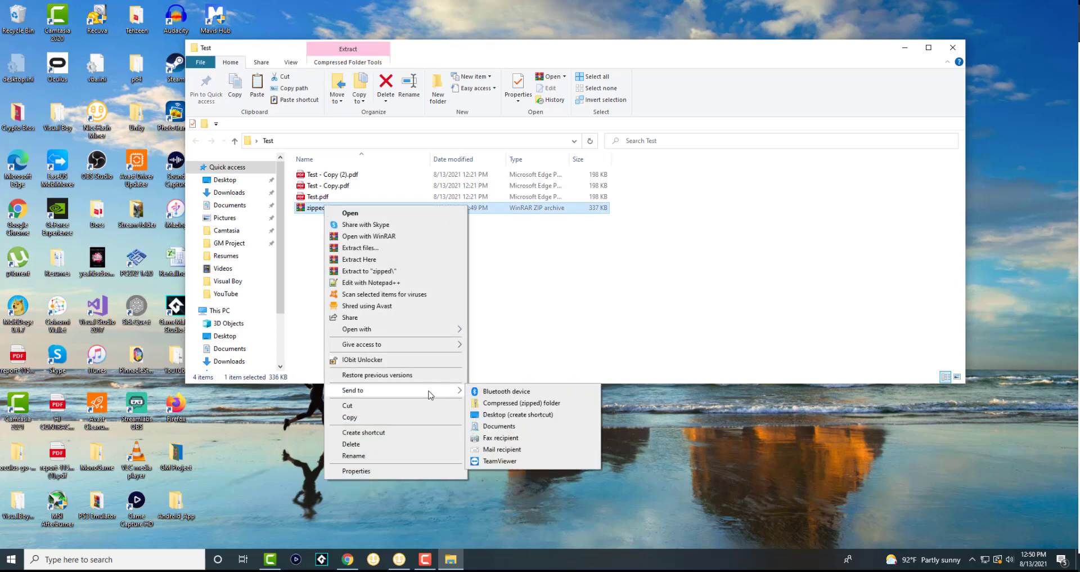
mouse_move(433, 298)
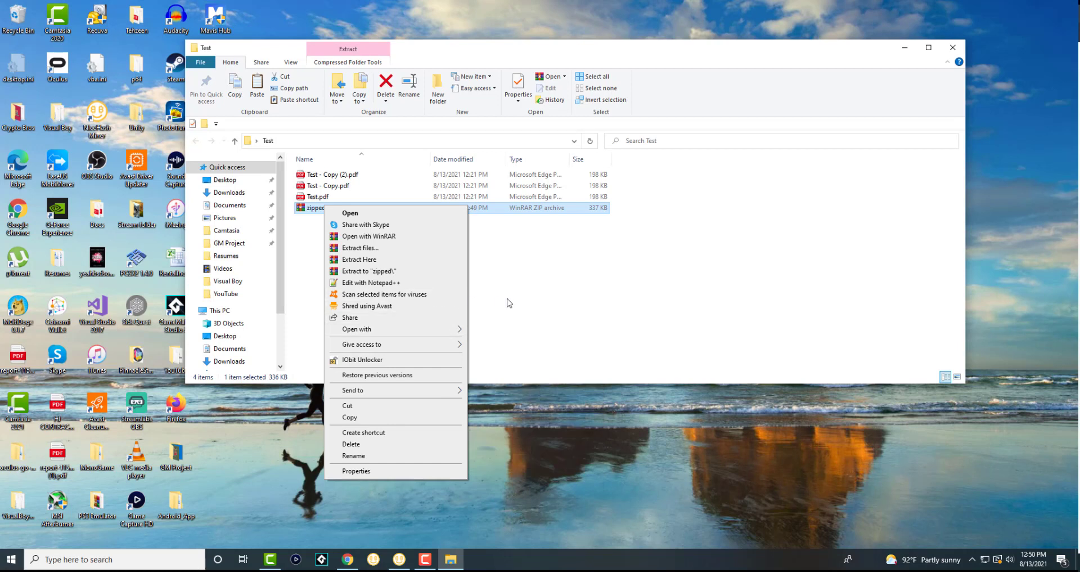
left_click(509, 303)
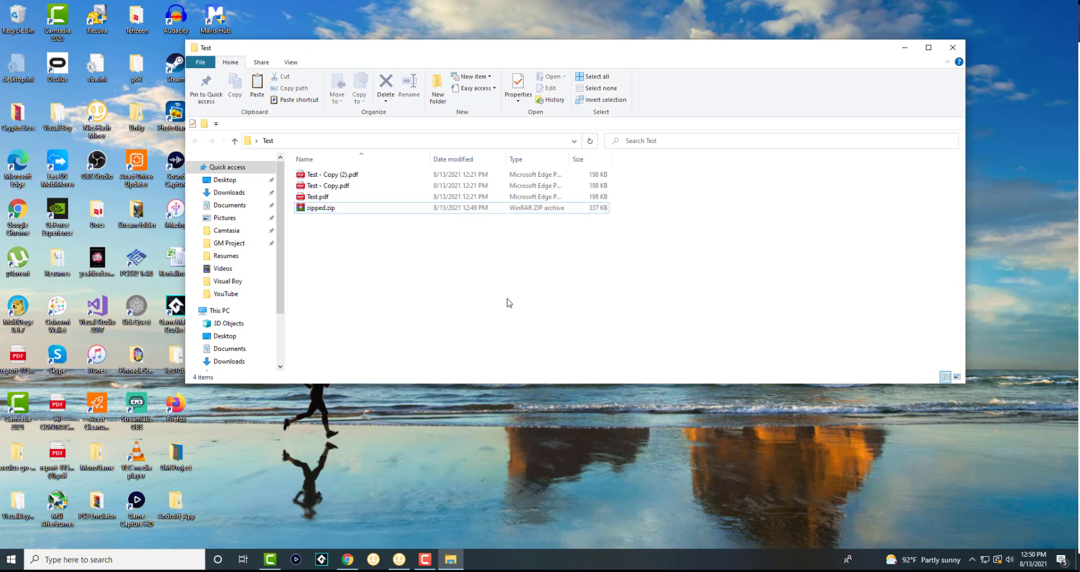